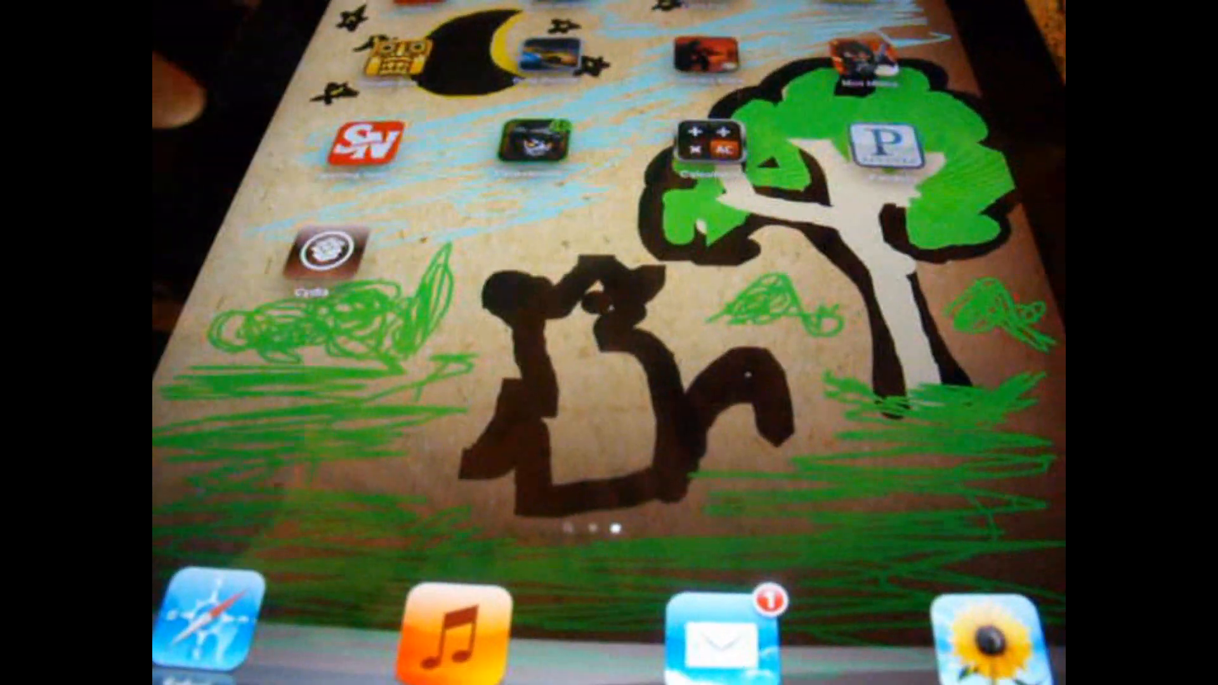
Launch Cydia from the iPad home screen to bring up its 'Who Are You?' prompt
click(331, 249)
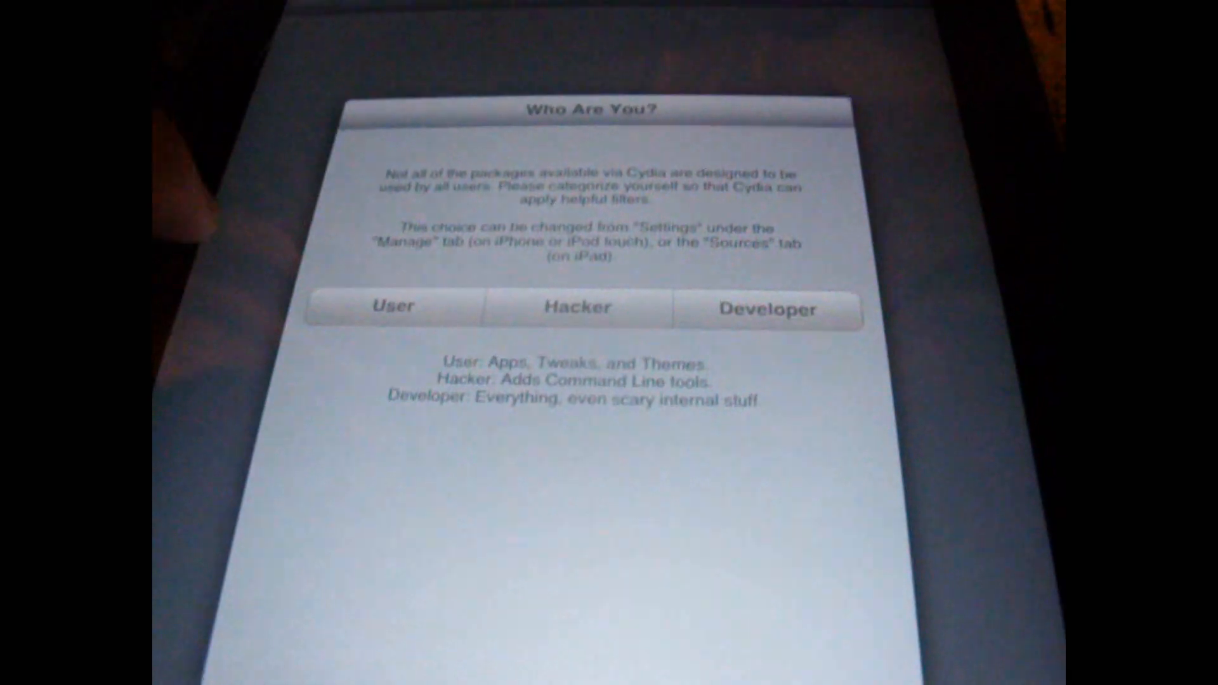